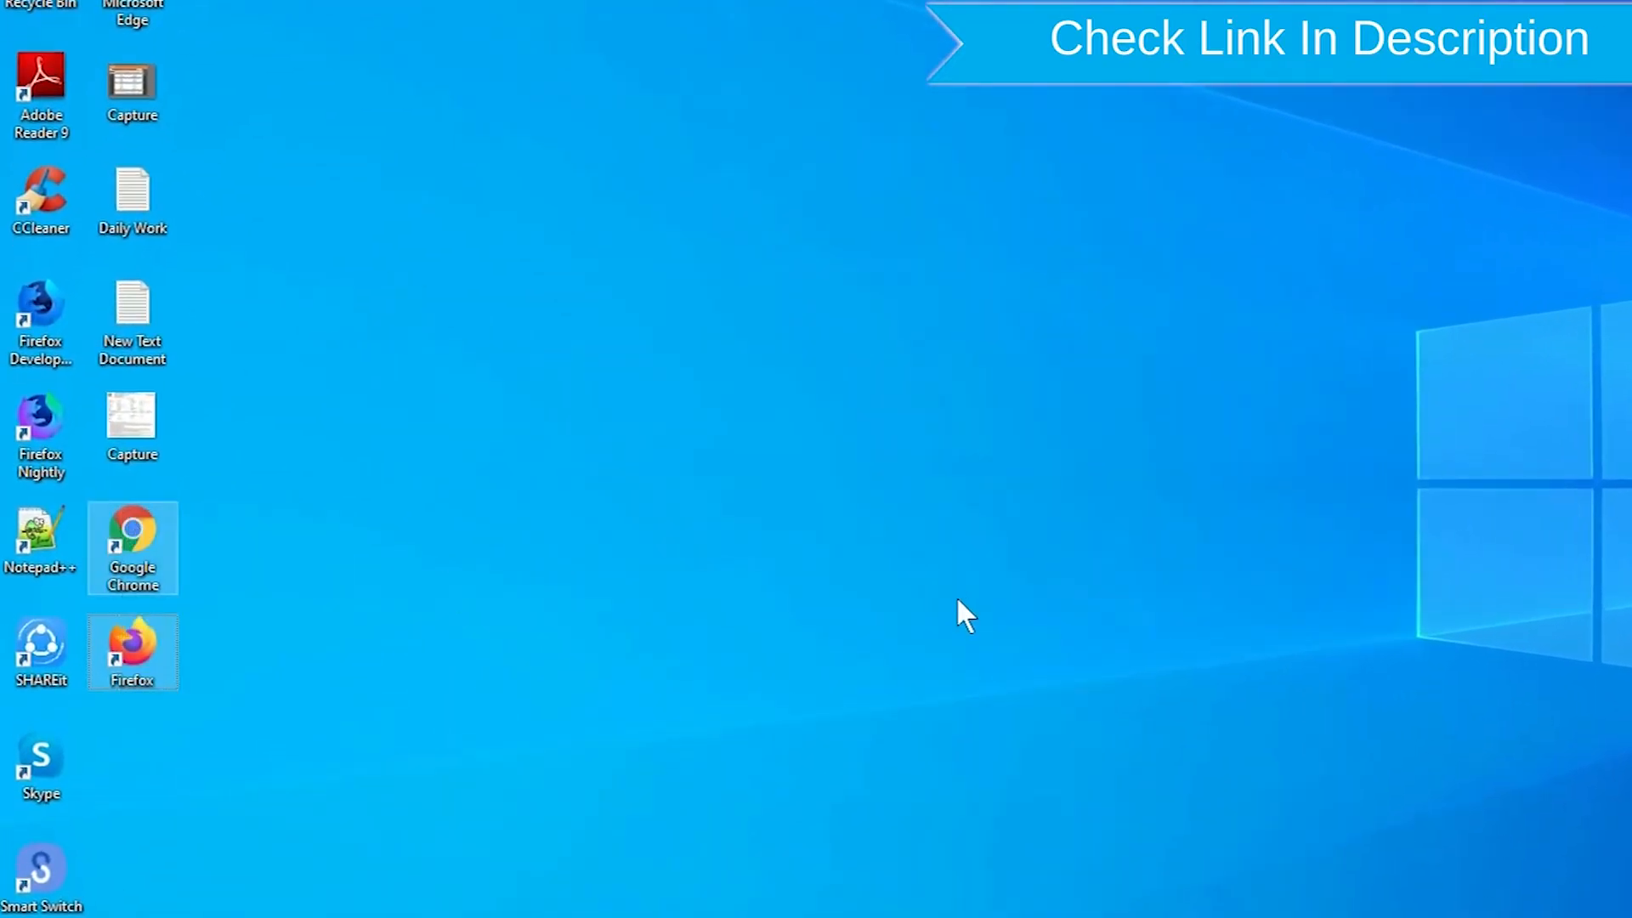
Open the 'Find My Device - Google' search result in Chrome.
{"action": "right_click", "coordinate": [131, 651]}
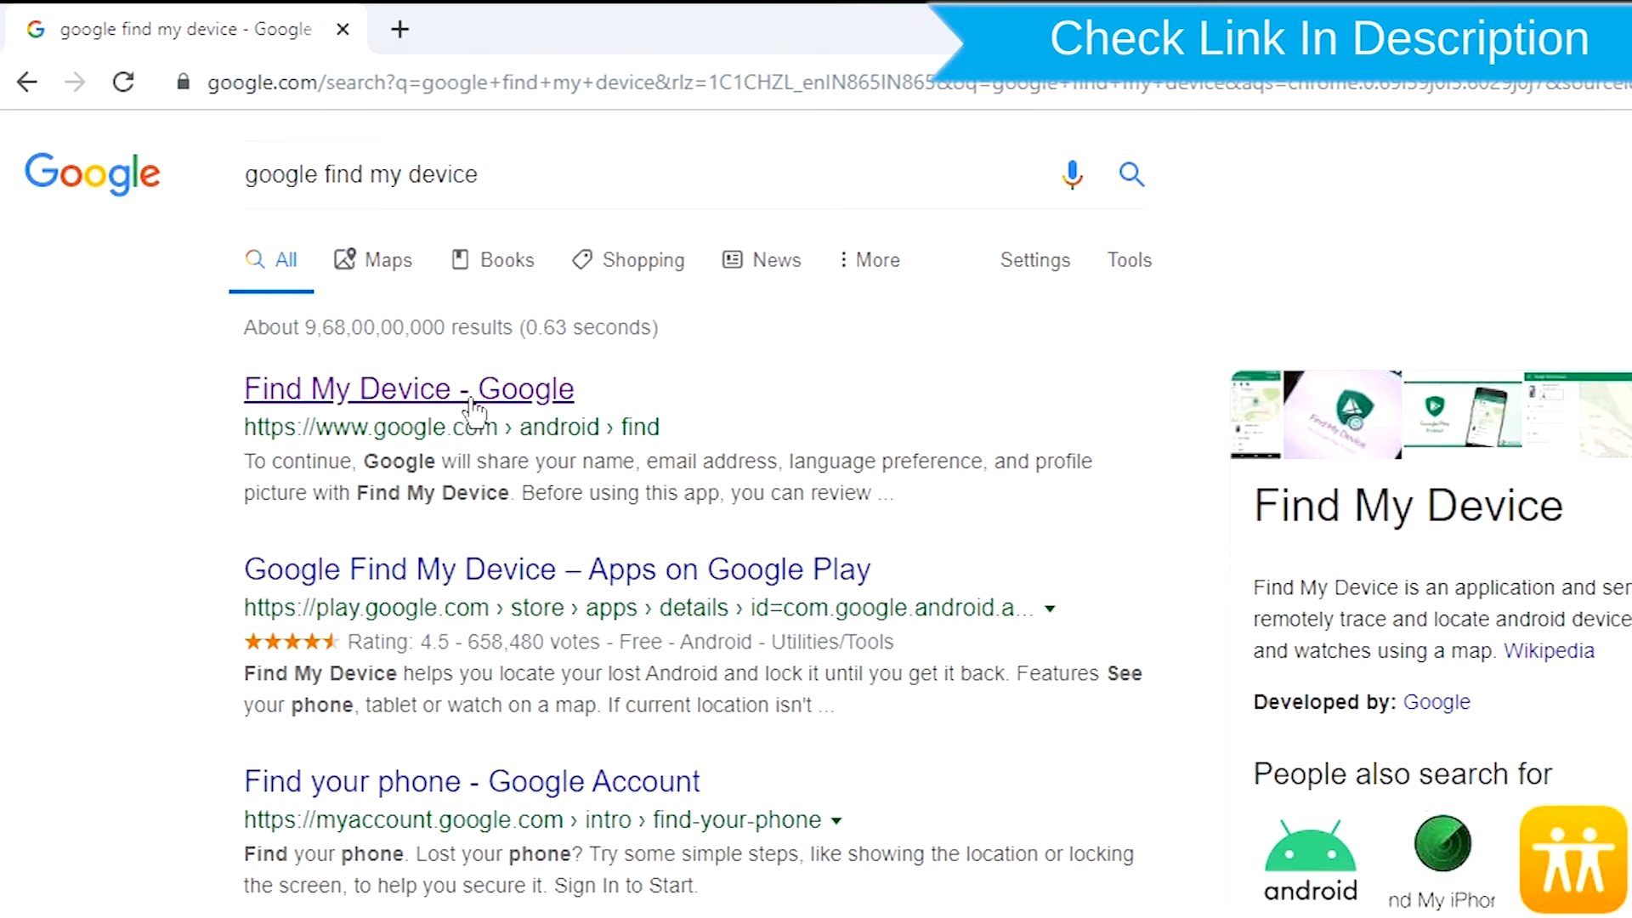
{"action": "left_click", "coordinate": [408, 388]}
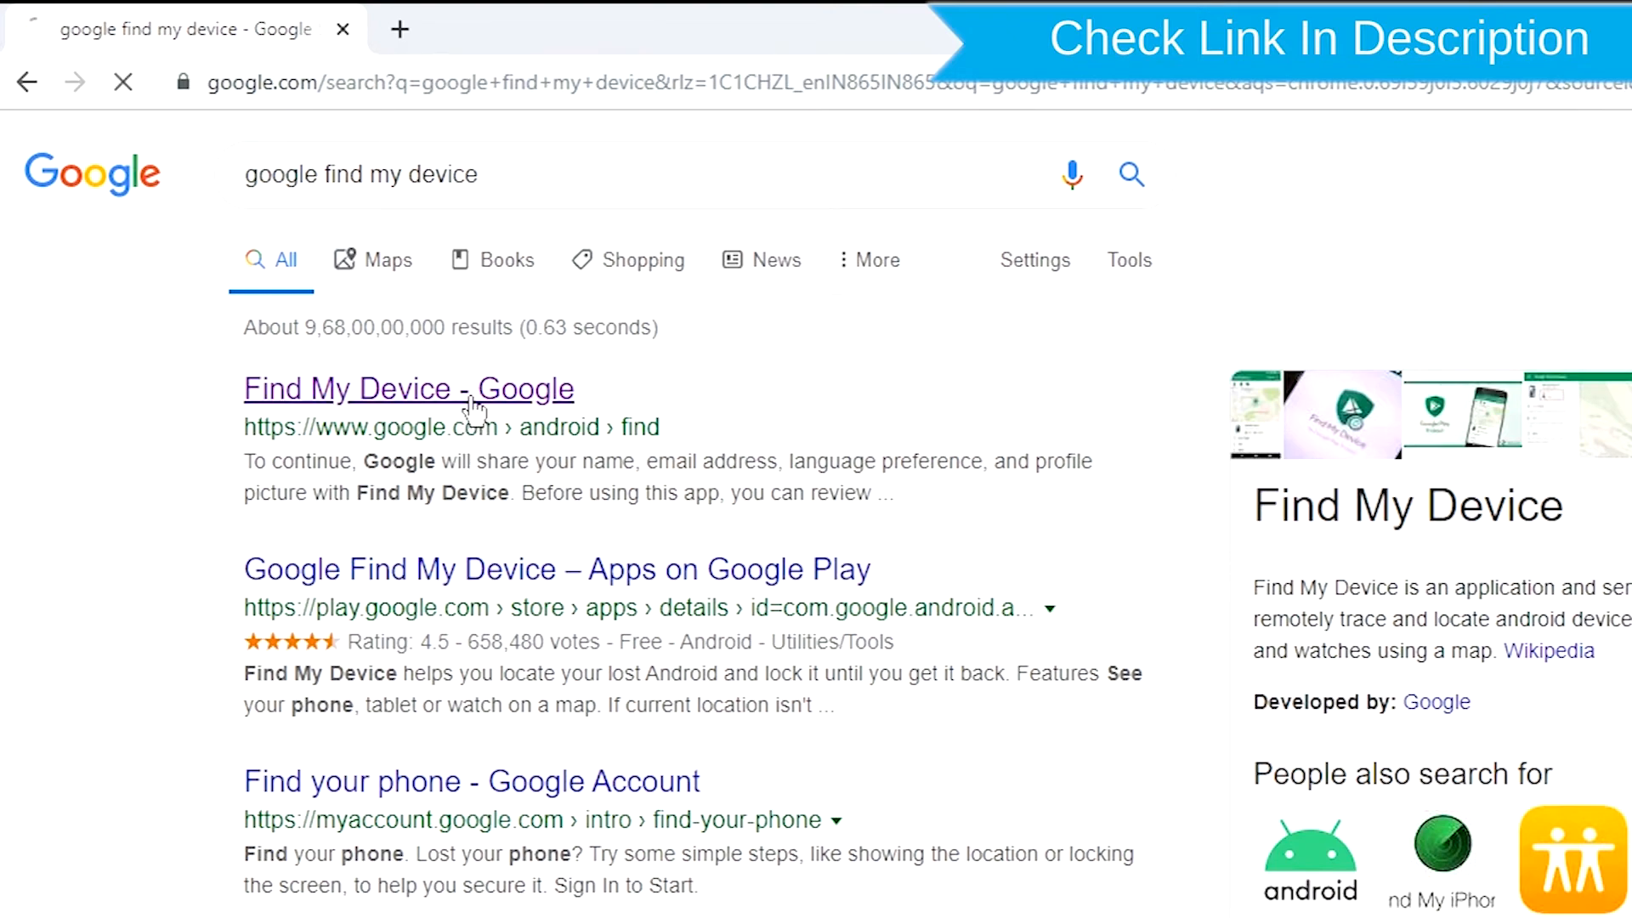
{"action": "left_click", "coordinate": [408, 389]}
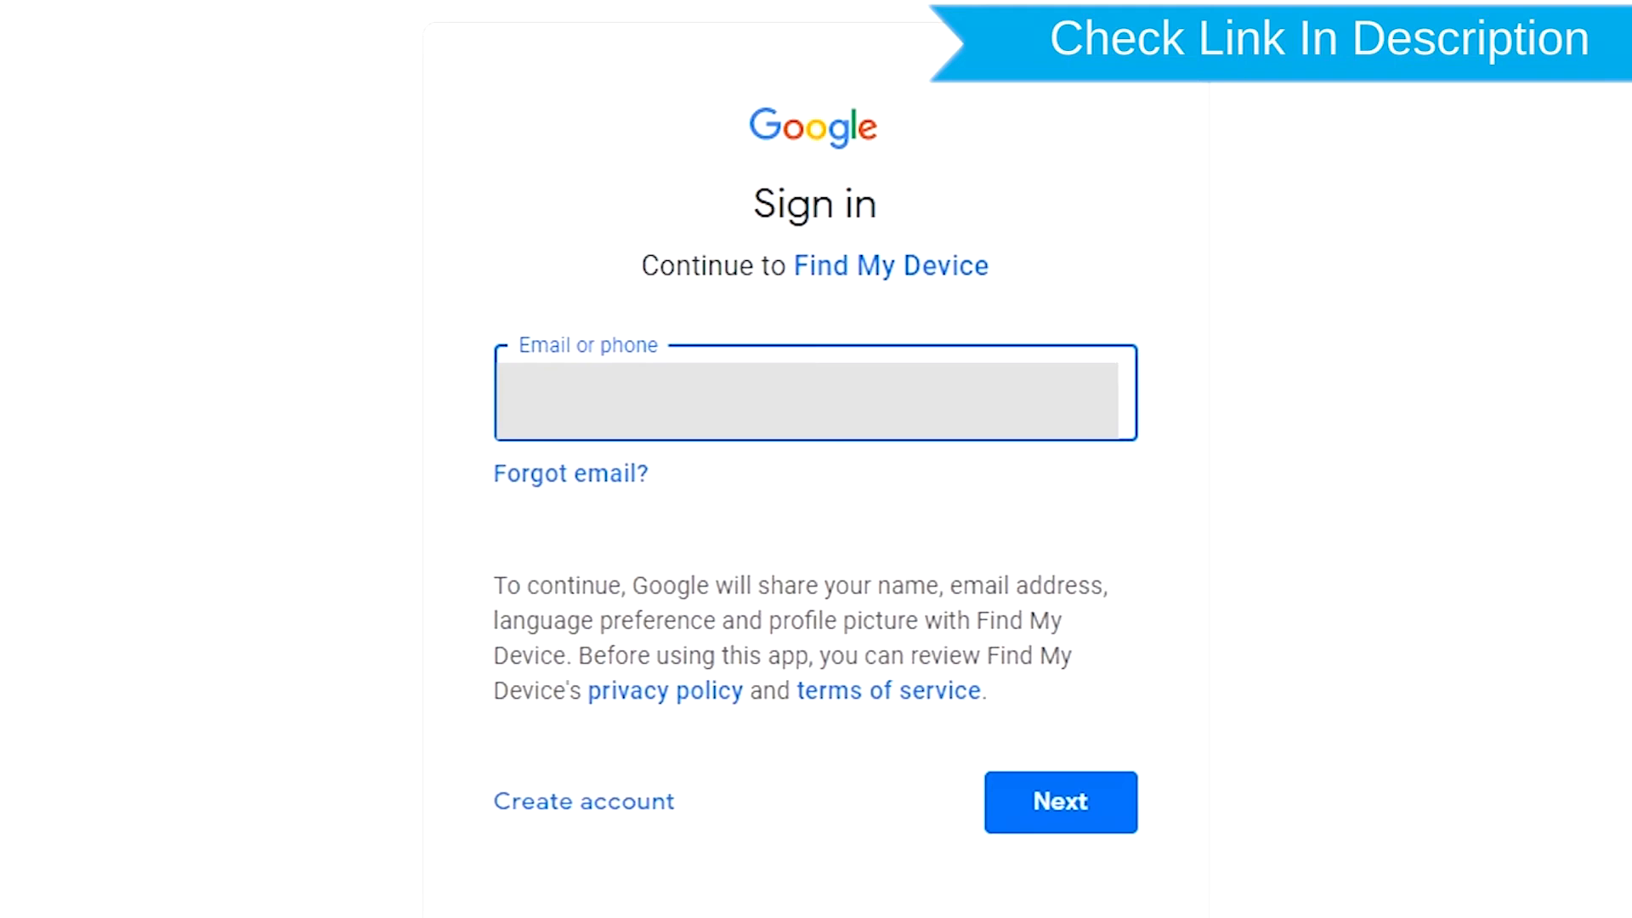
Sign in to the Google account with email and password.
{"action": "left_click", "coordinate": [1059, 802]}
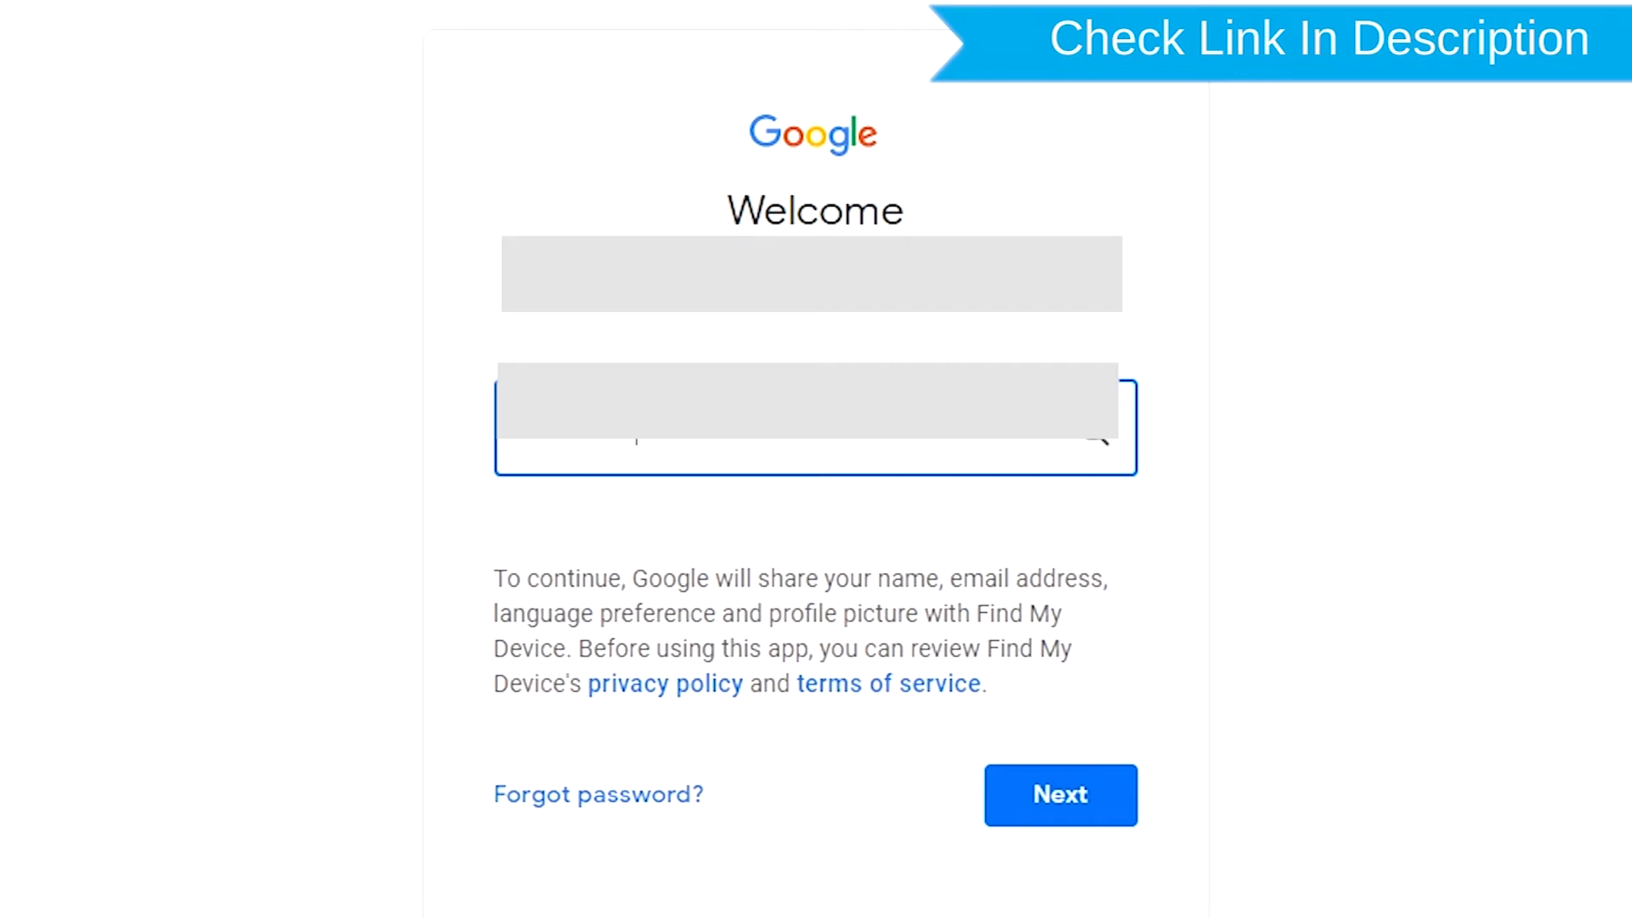
{"action": "left_click", "coordinate": [1060, 794]}
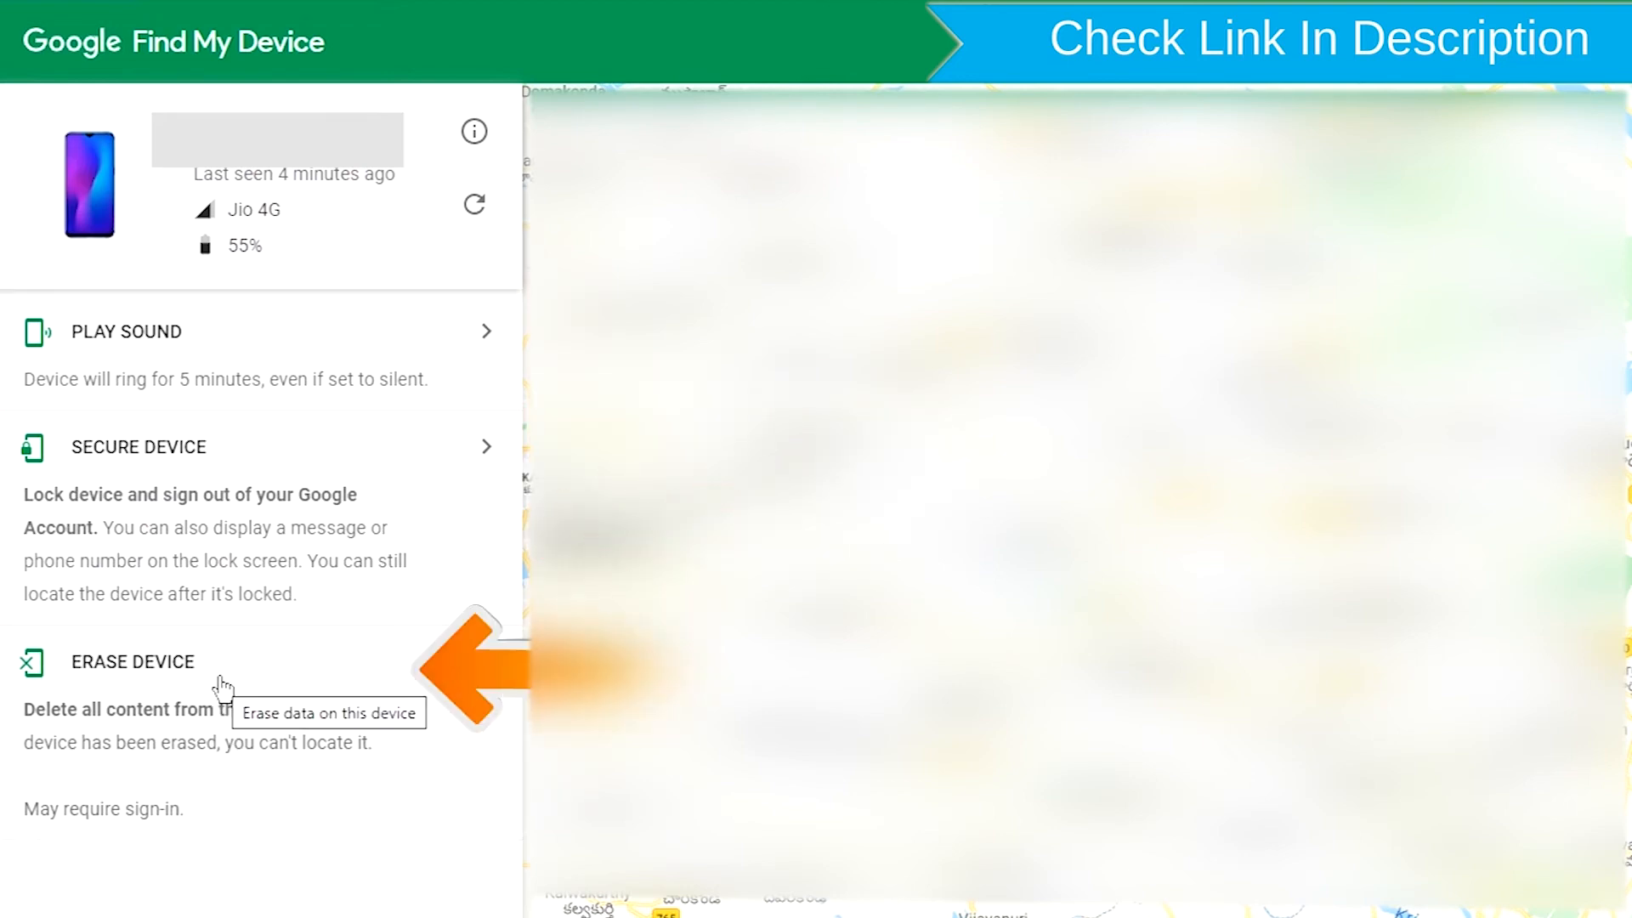
Select Erase Device in the left panel and start the erase.
{"action": "left_click", "coordinate": [133, 663]}
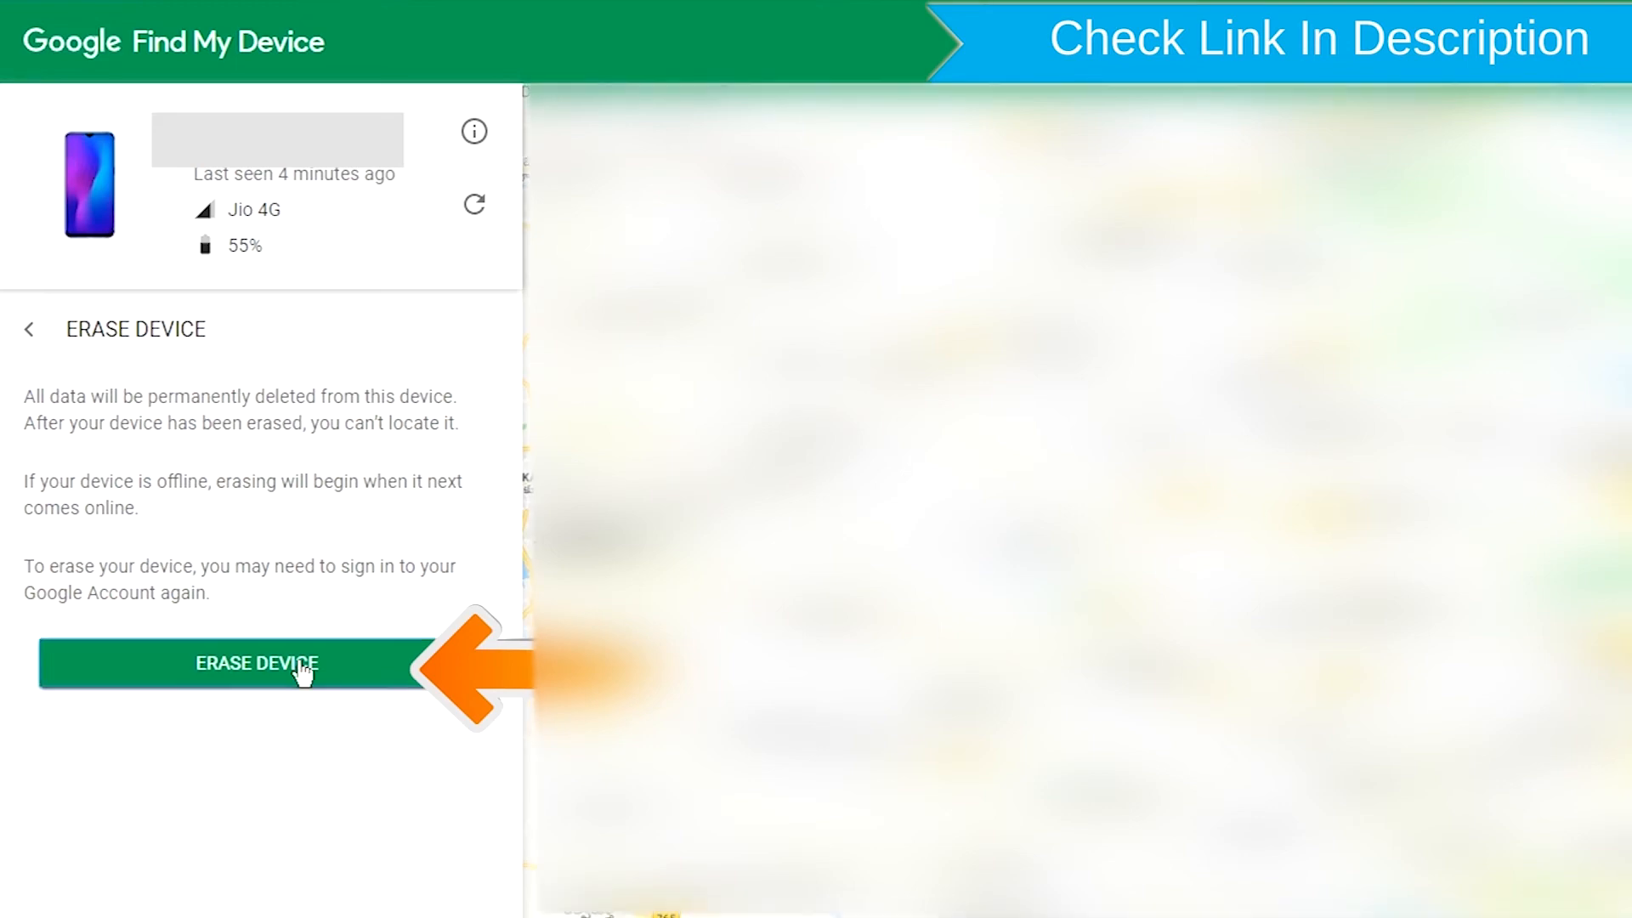
{"action": "left_click", "coordinate": [257, 664]}
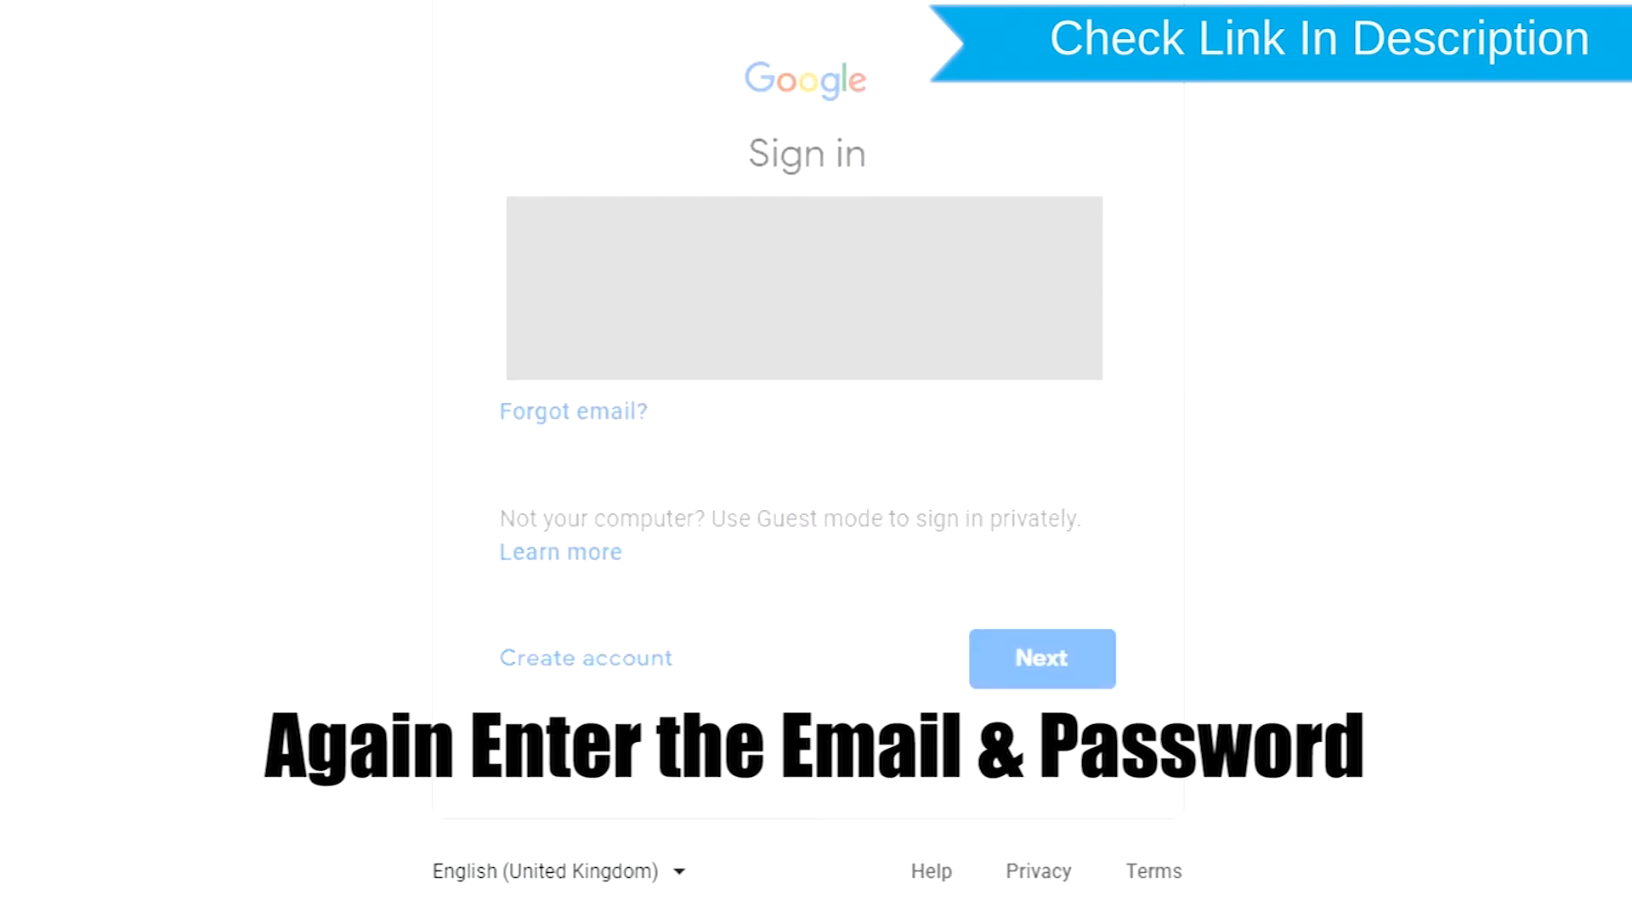
Re-enter the Google credentials to authorise the erase.
{"action": "left_click", "coordinate": [1041, 658]}
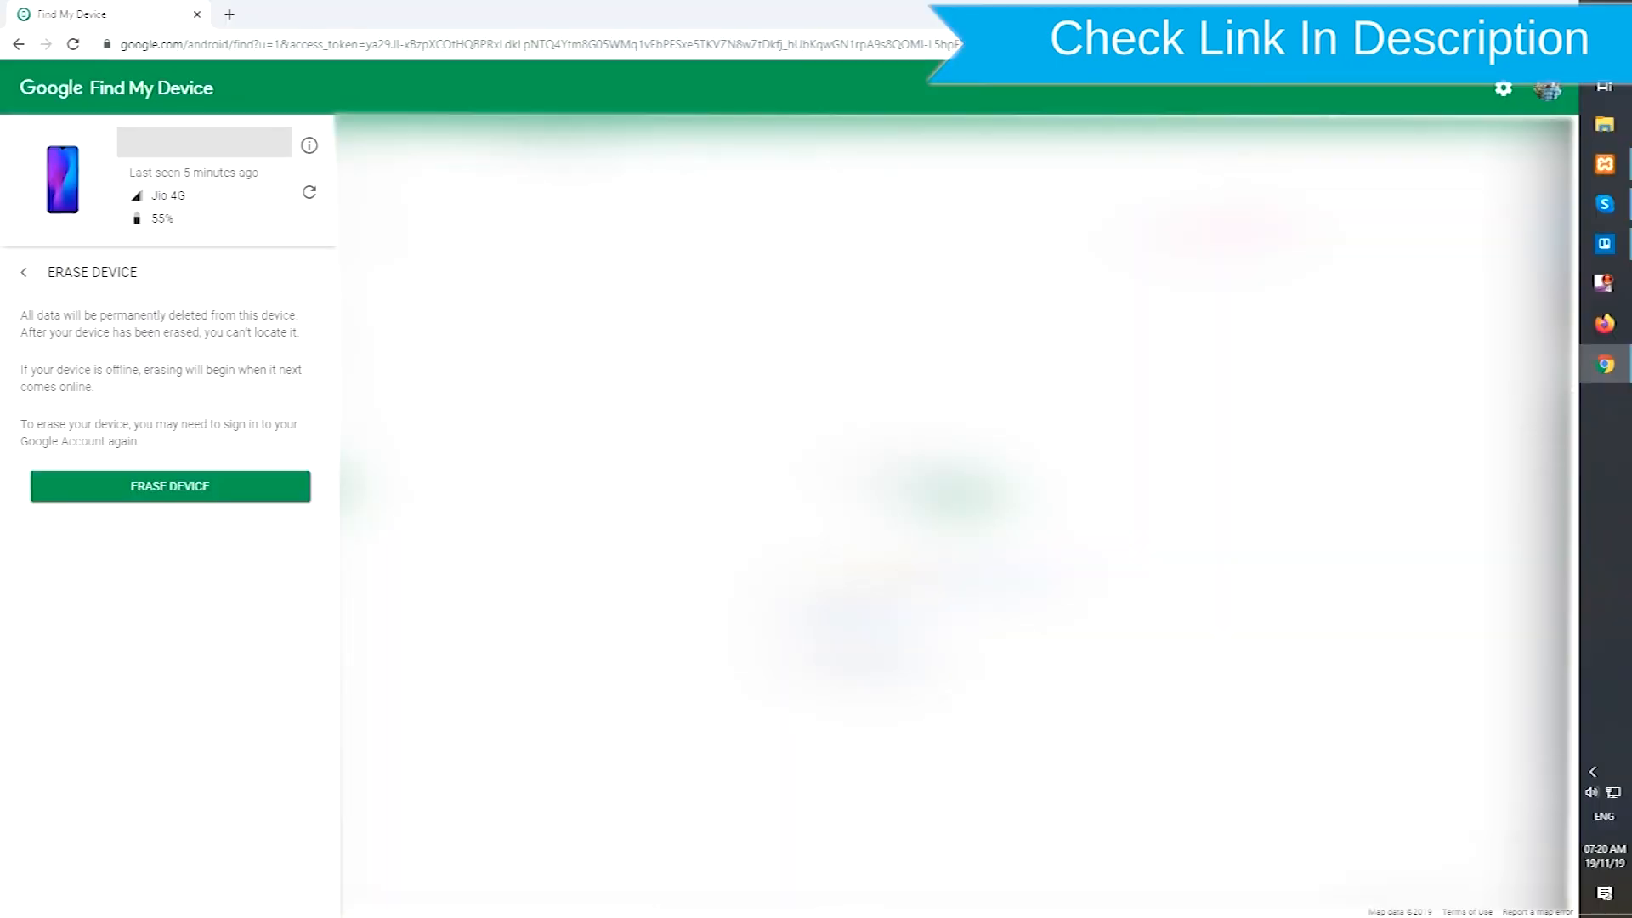
Confirm the remote factory reset with the green Erase Device button.
{"action": "left_click", "coordinate": [170, 486]}
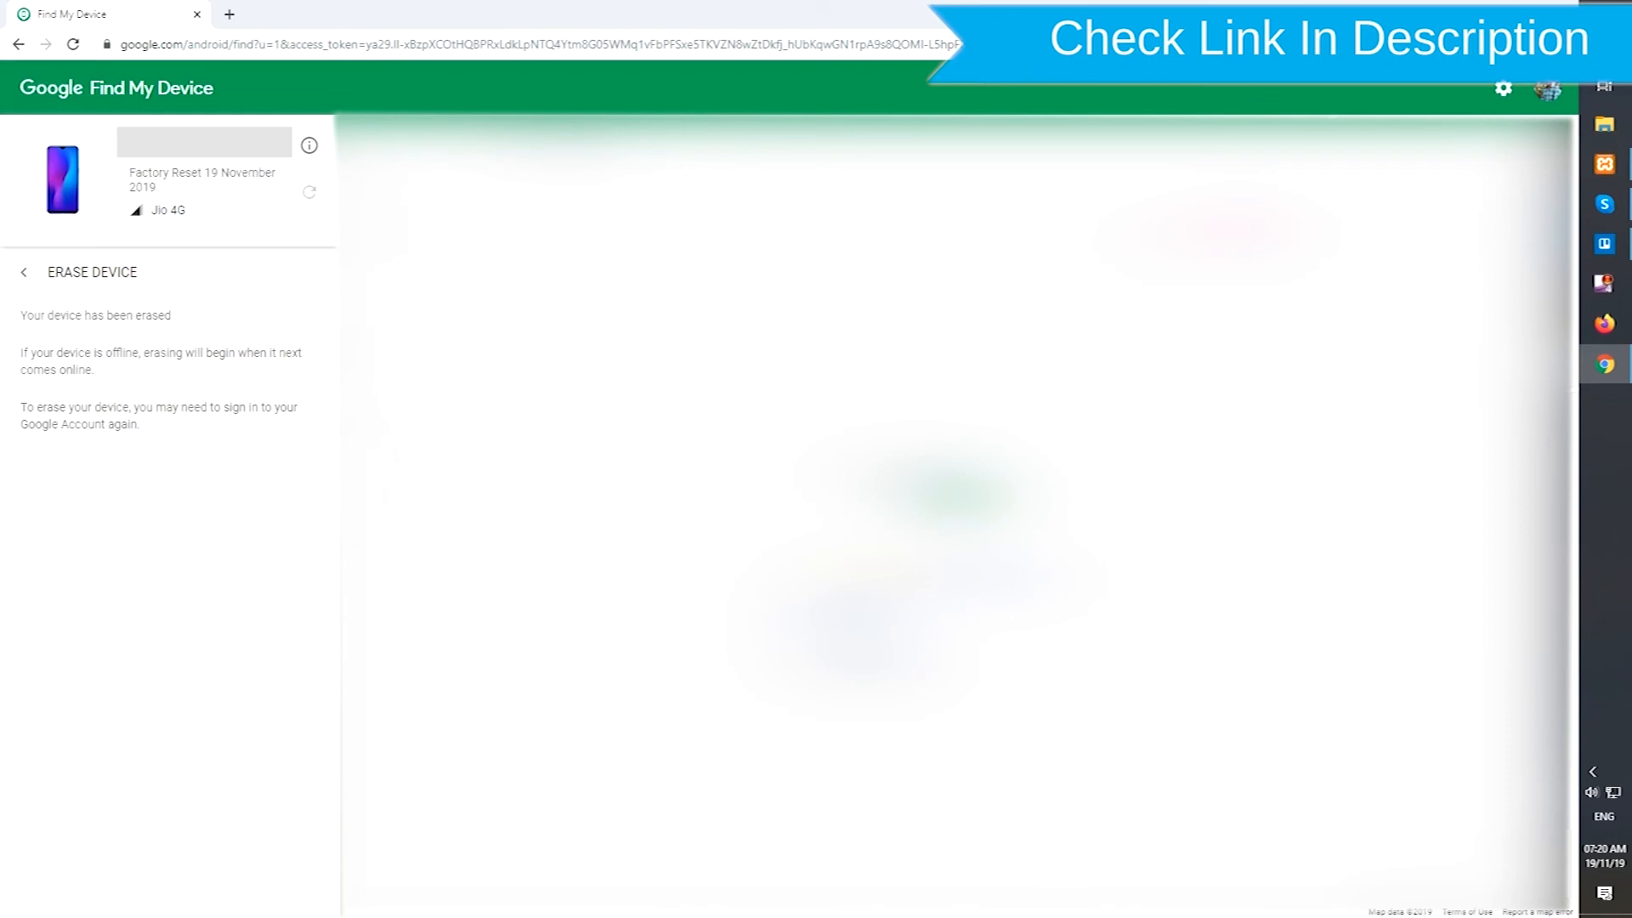